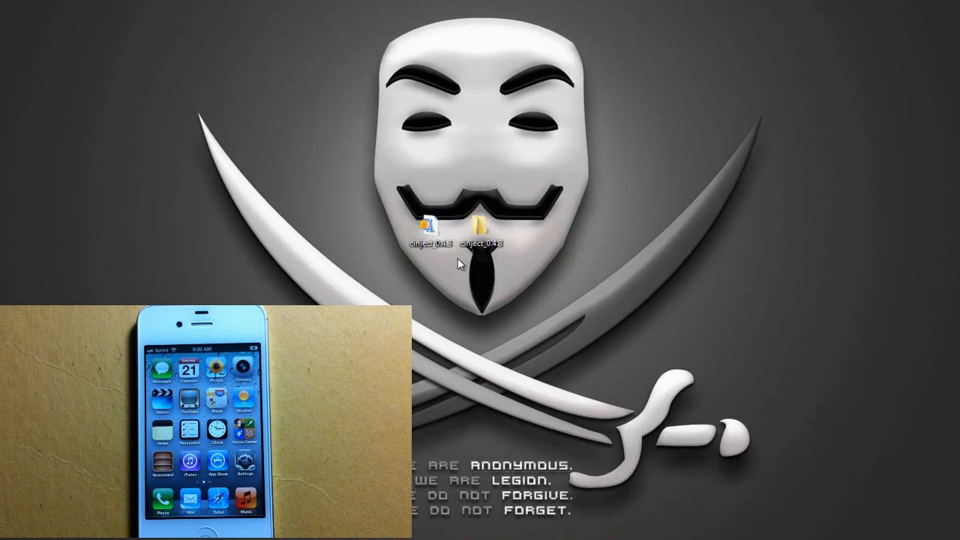
mouse_move(424, 345)
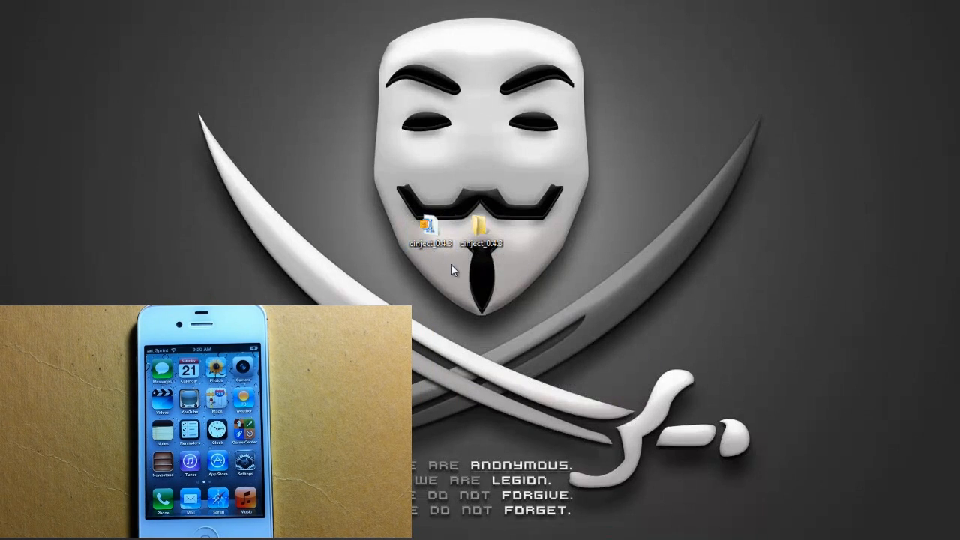
- Set cinject in cinject_0.4.3 to Windows XP (Service Pack 2) compatibility, run as administrator
left_click(480, 228)
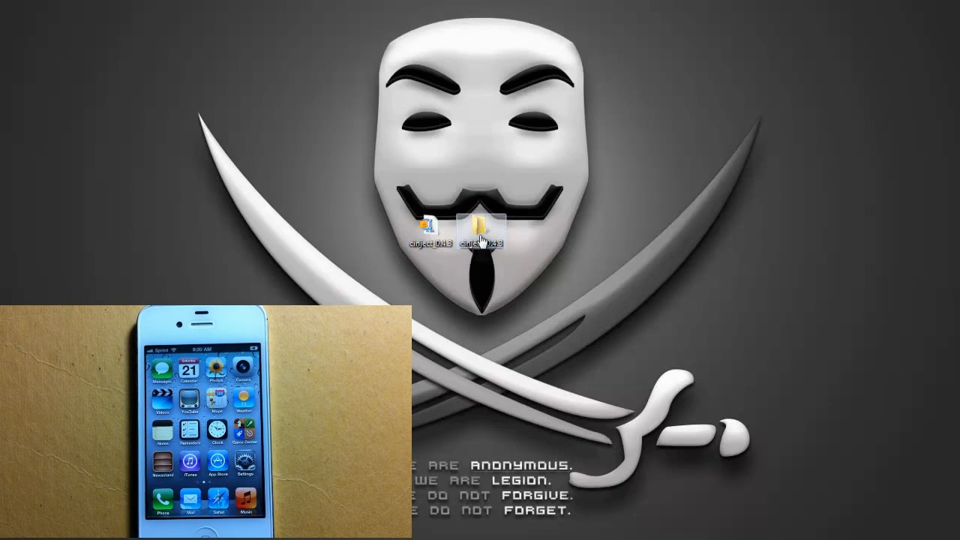
double_click(481, 229)
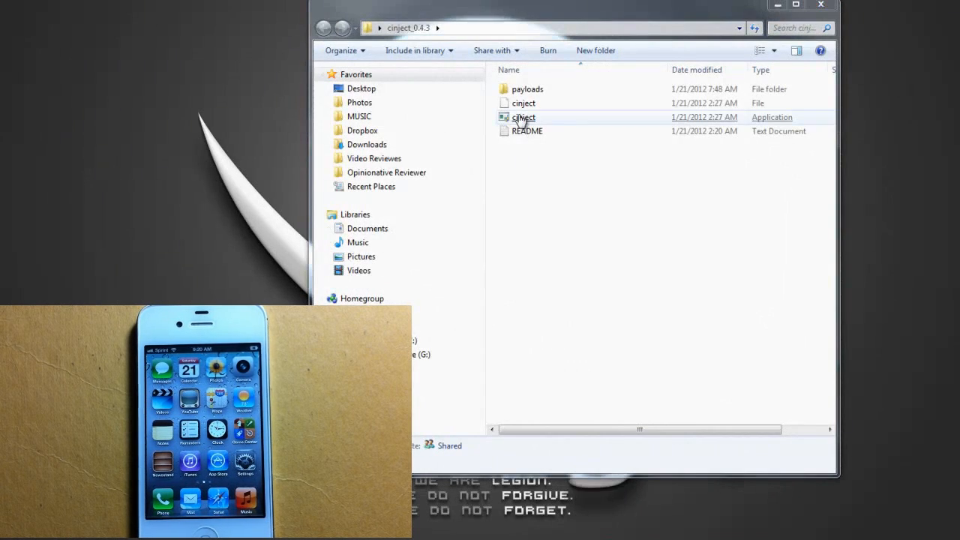
right_click(523, 117)
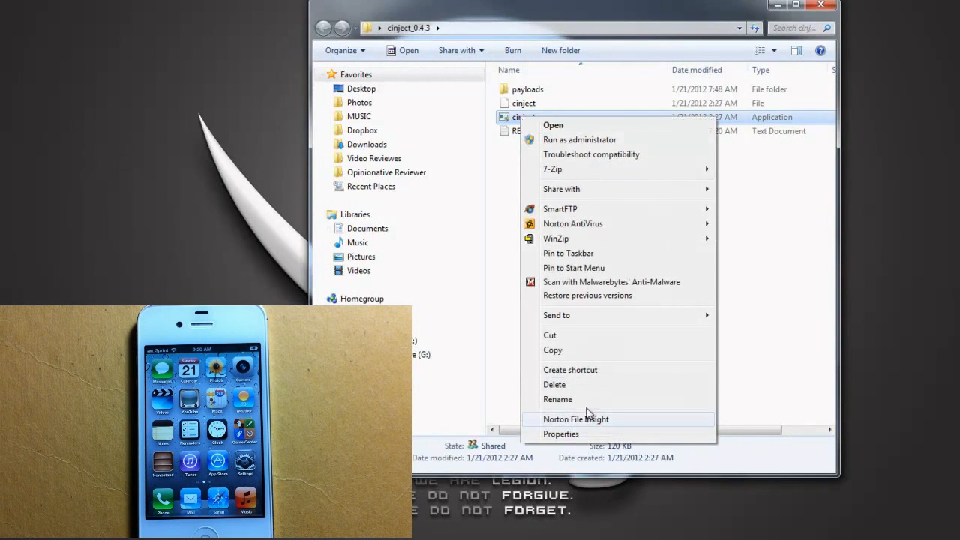
left_click(561, 434)
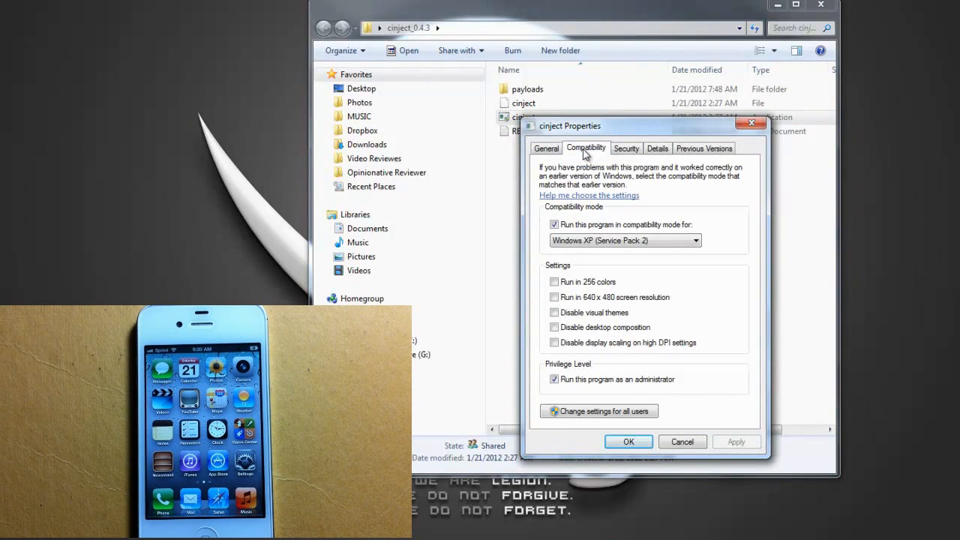
mouse_move(621, 235)
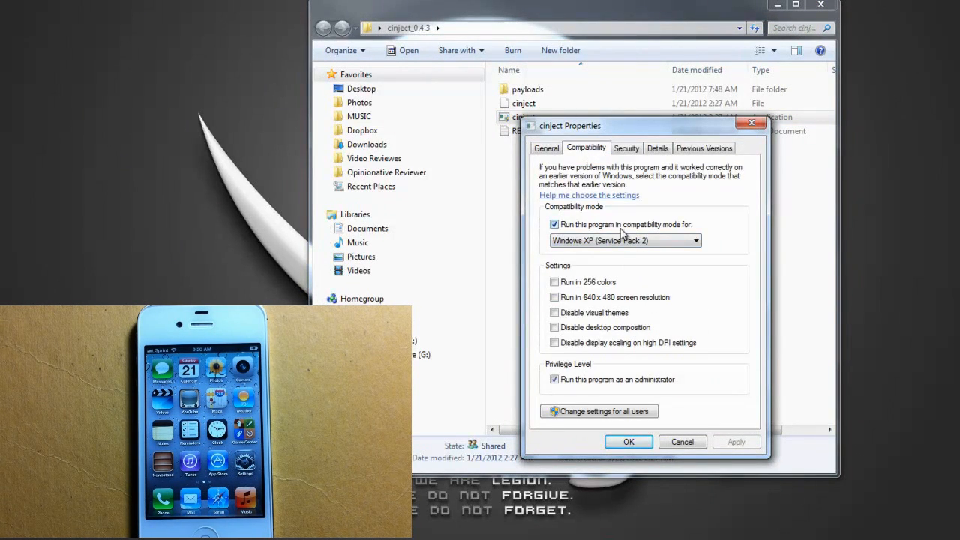
left_click(696, 240)
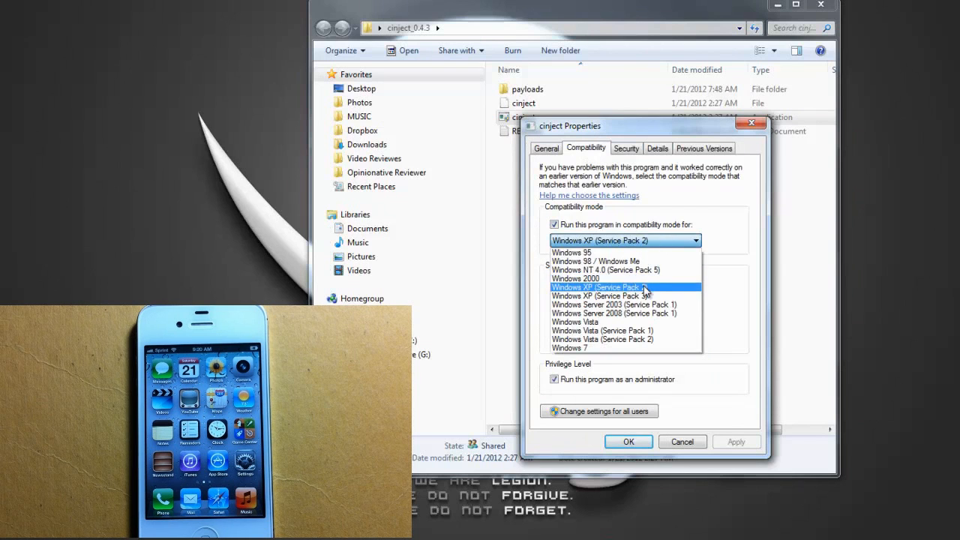
left_click(599, 288)
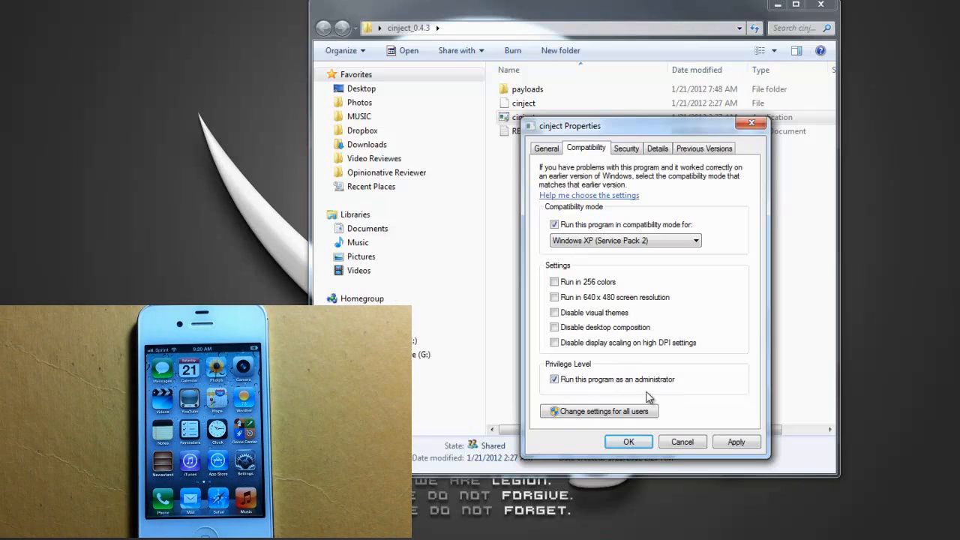
left_click(629, 441)
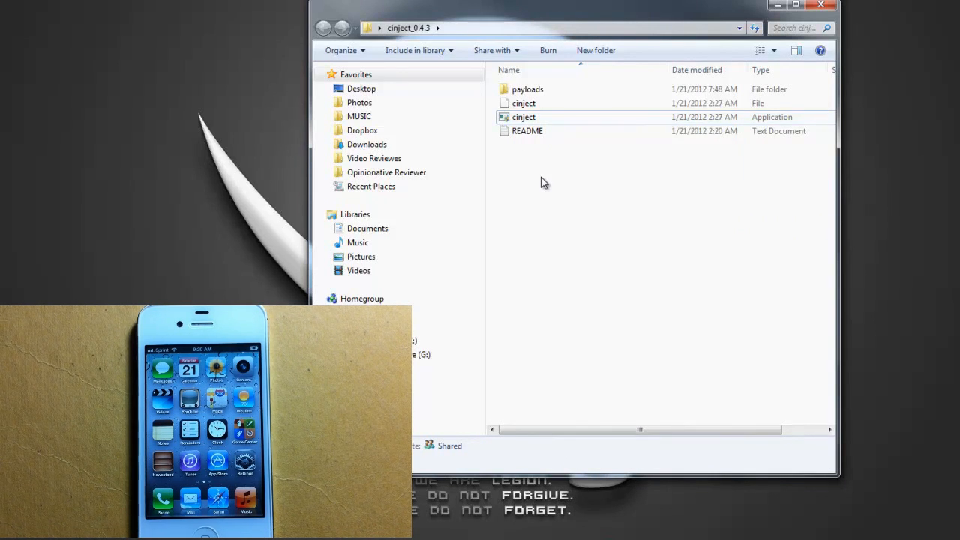
- Open a command window in the folder and enter 'cinject.exe -i payloads/jailbreak.mobileconfig'
right_click(544, 182)
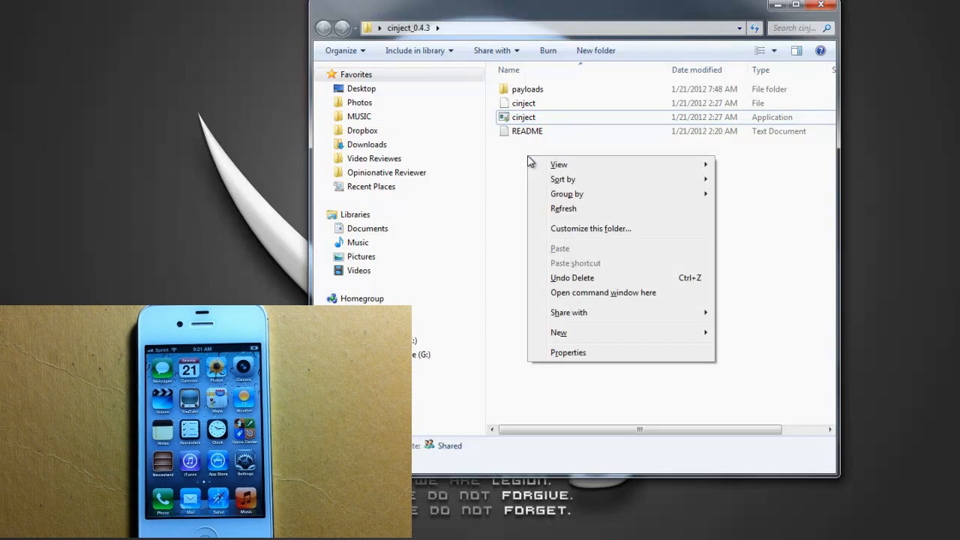
mouse_move(547, 213)
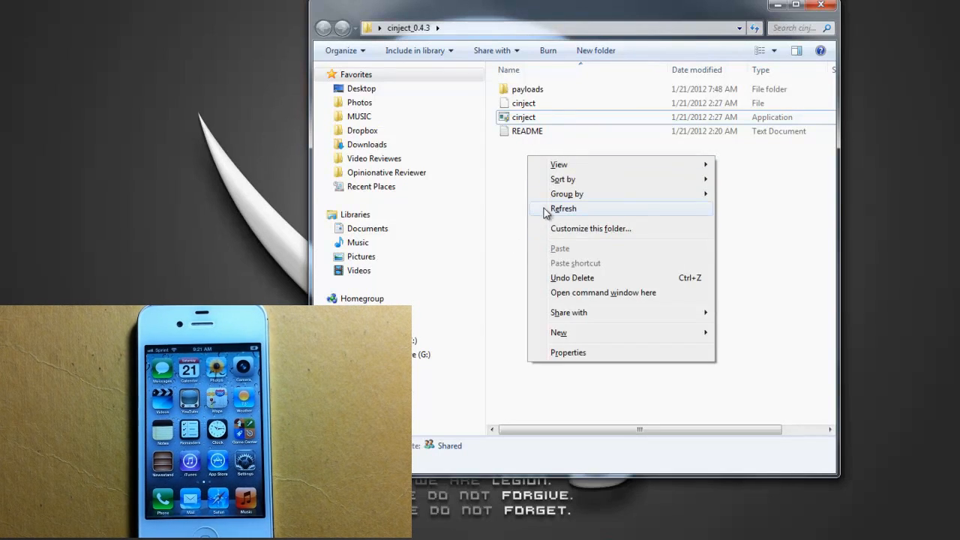
mouse_move(597, 292)
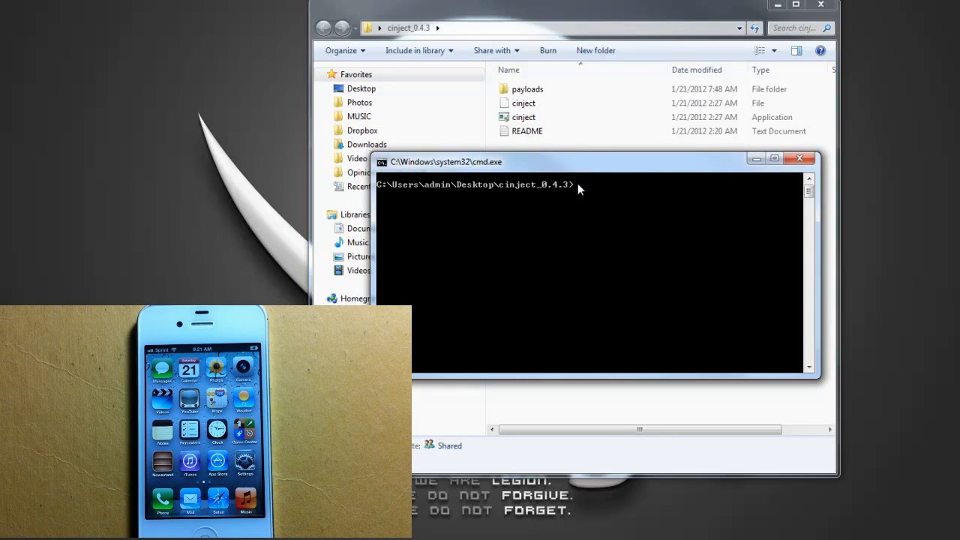
type("cinject.exe -i payloads/jailbreak.mobileconfig")
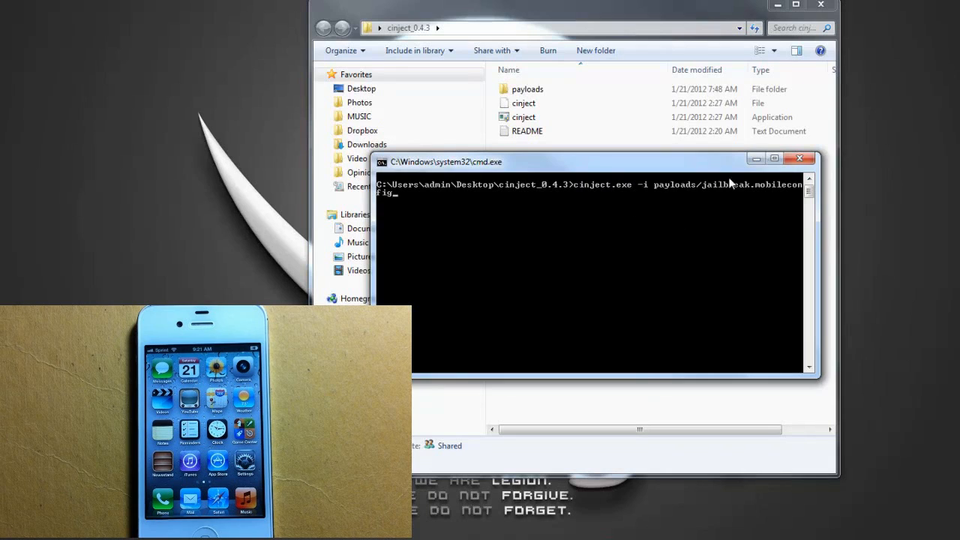
mouse_move(562, 187)
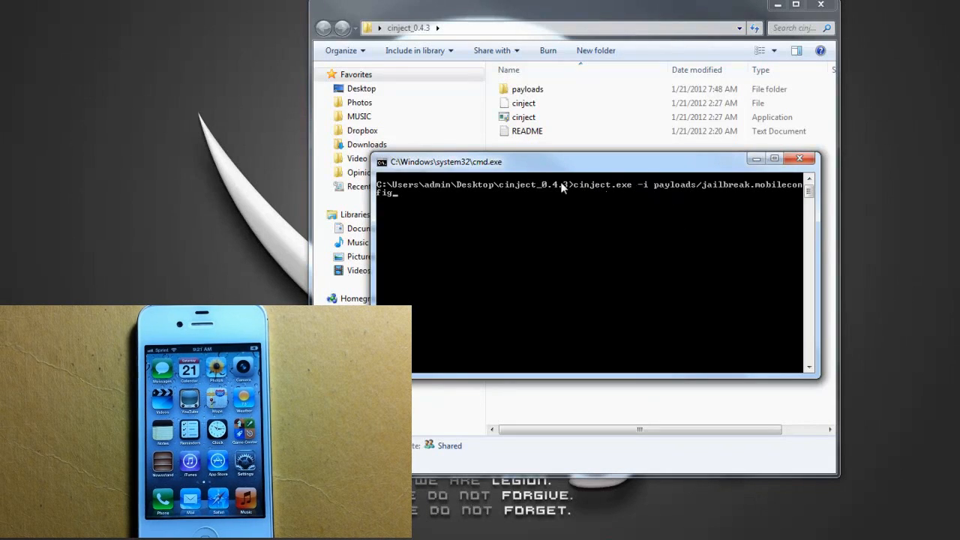
mouse_move(677, 193)
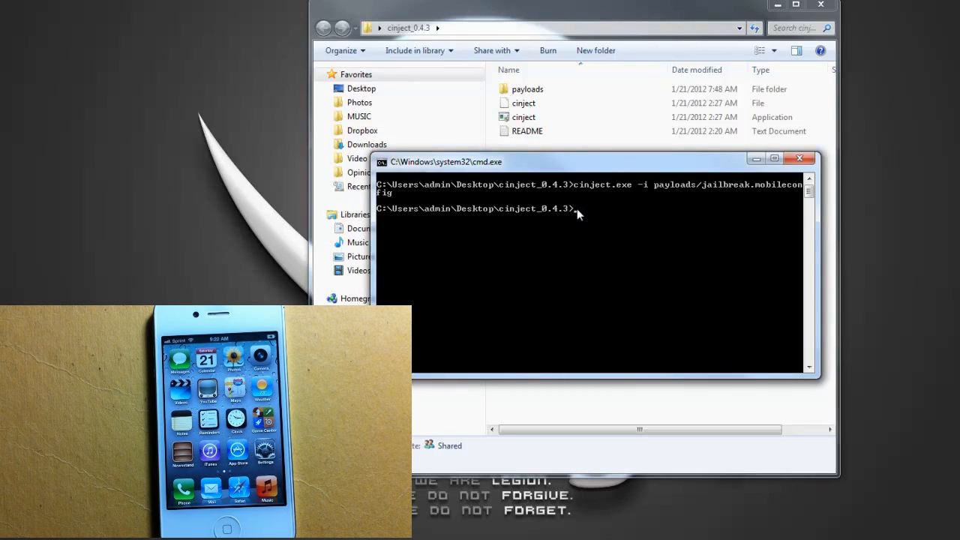
- Paste and run 'cinject.exe -j payloads', then paste and run 'cinject.exe -w'
right_click(578, 214)
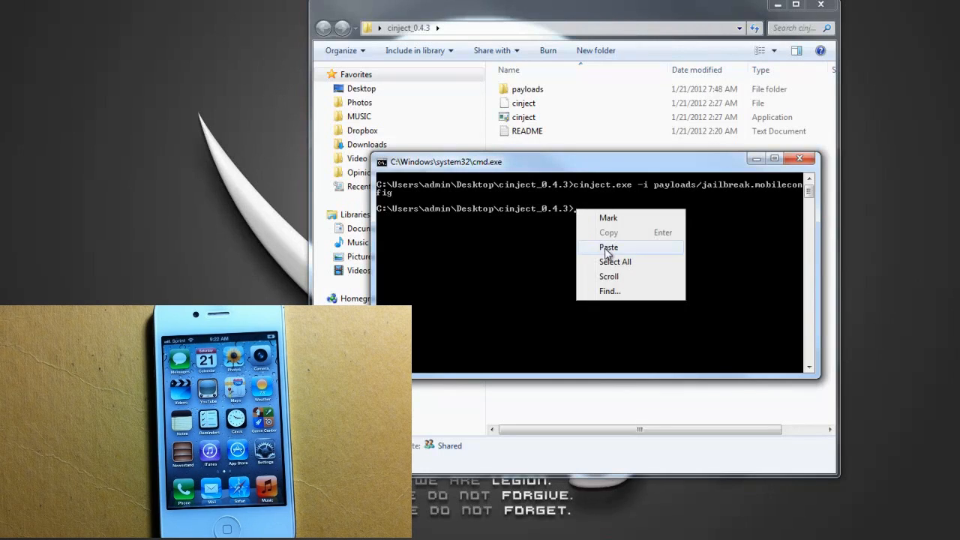
left_click(608, 247)
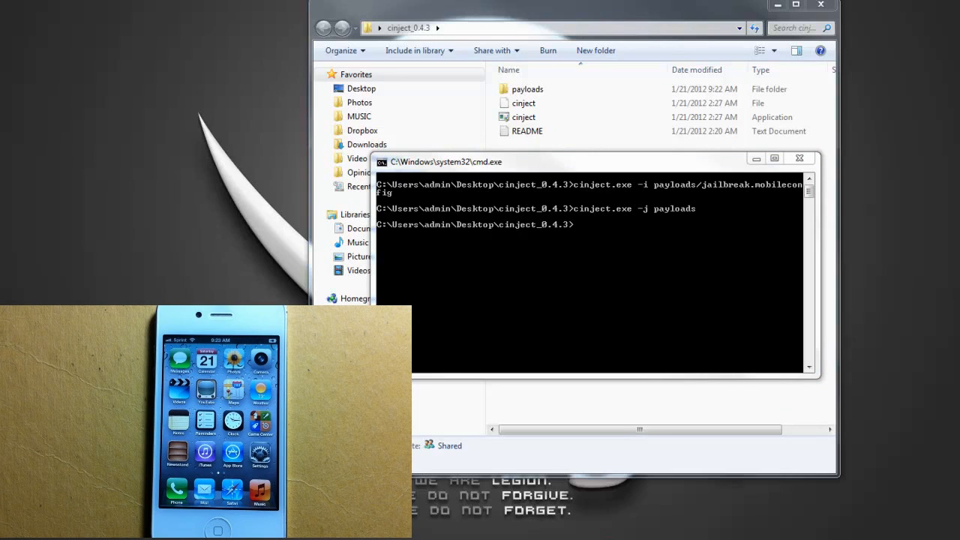
mouse_move(584, 234)
type("cinject.exe -w")
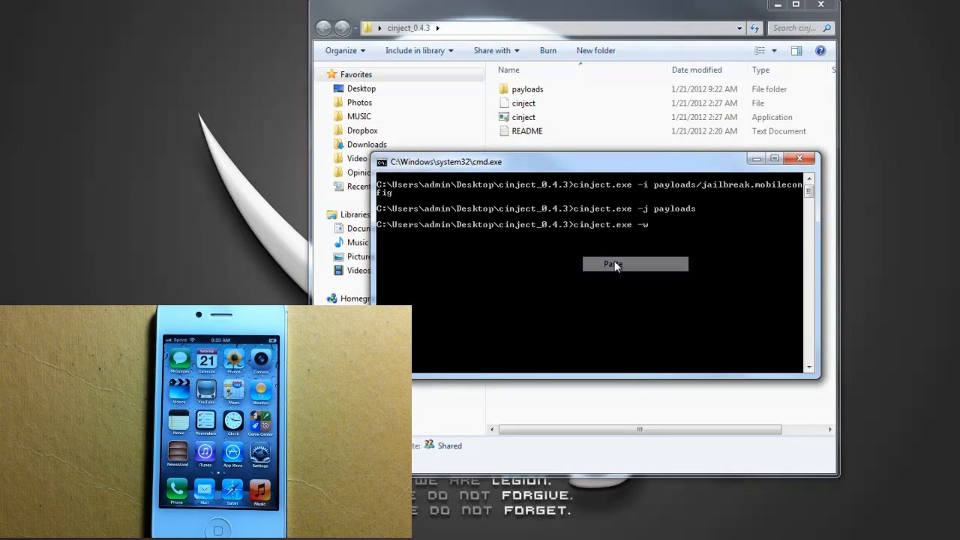
left_click(613, 263)
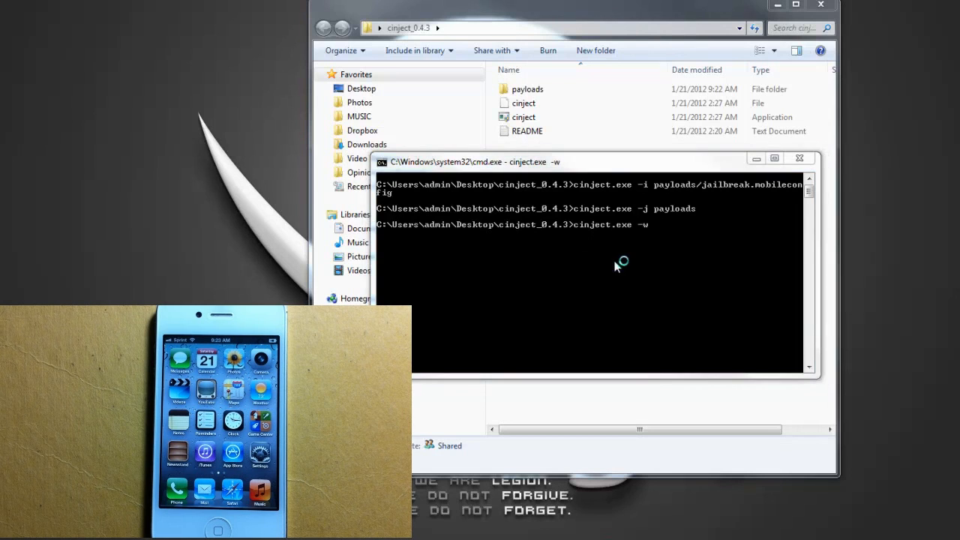
mouse_move(467, 315)
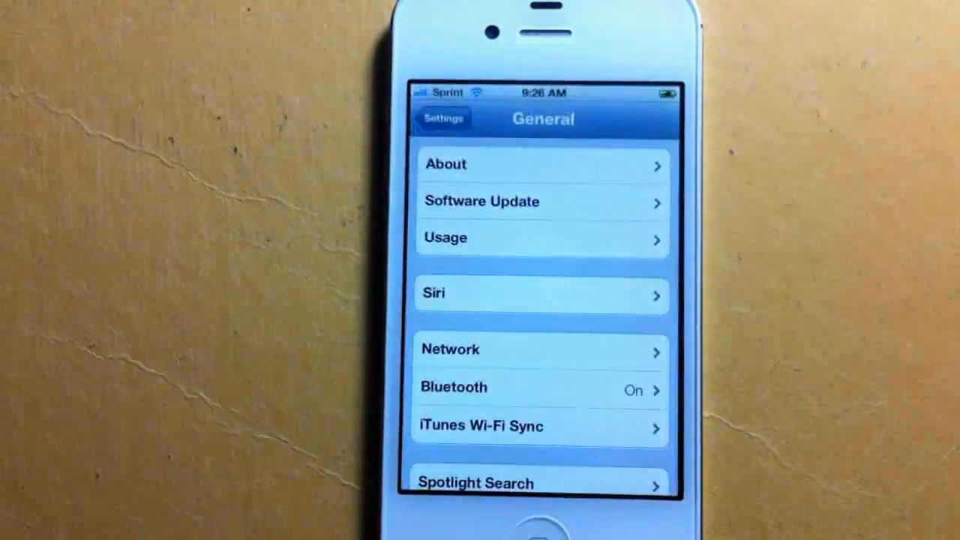
- Switch VPN on from the main Settings list and dismiss the configuration error alert
left_click(443, 118)
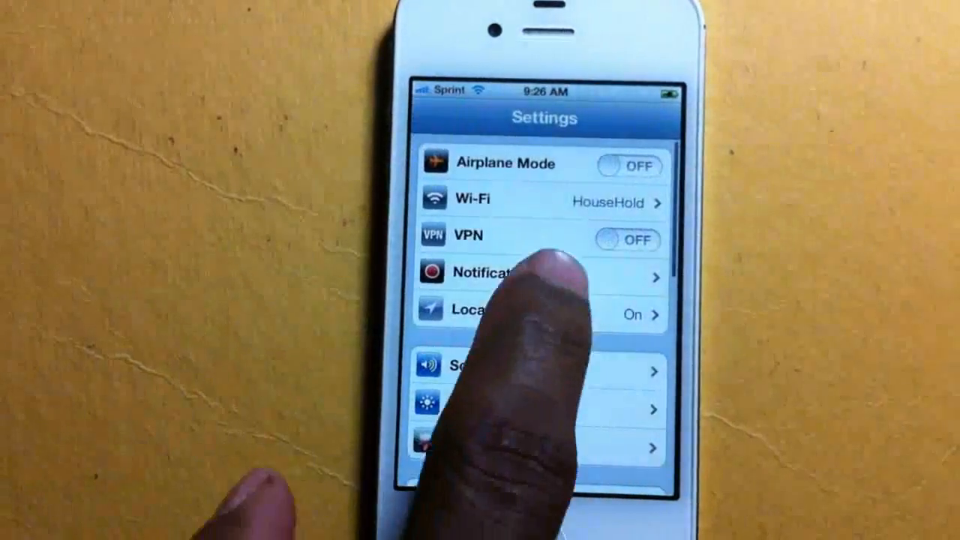
left_click(628, 240)
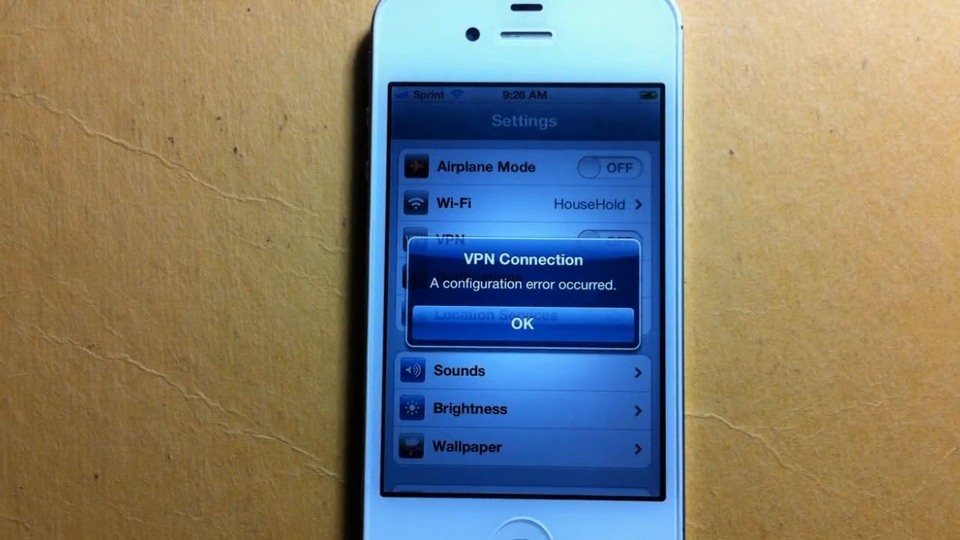
left_click(522, 324)
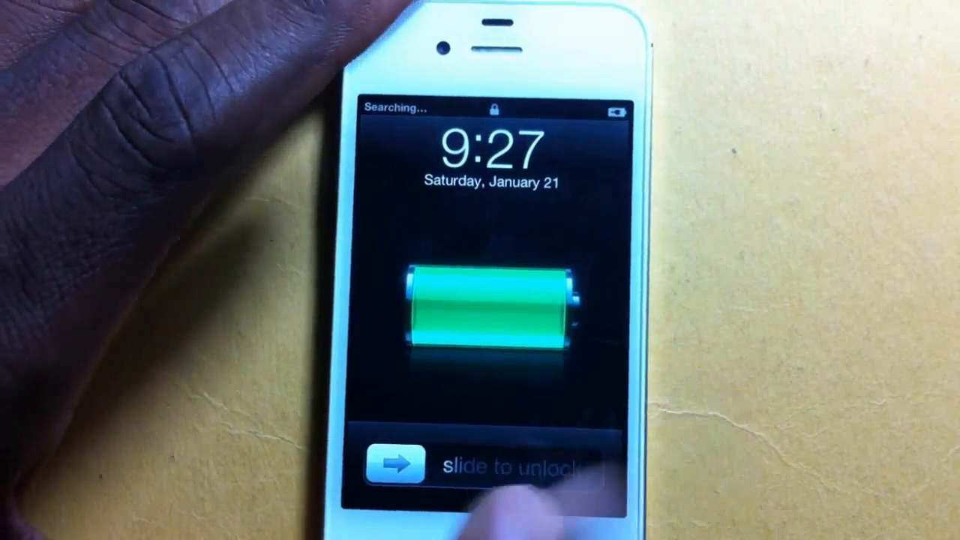
- Swipe slide to unlock on the rebooted iPhone
left_click_drag(397, 463, 593, 463)
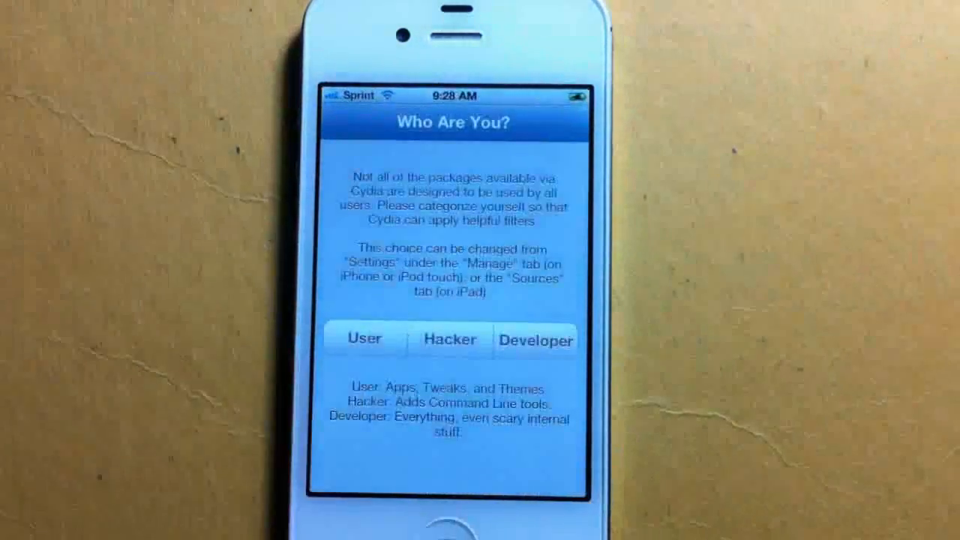
- Choose User on Cydia's Who Are You? screen, then view the Changes tab
left_click(363, 339)
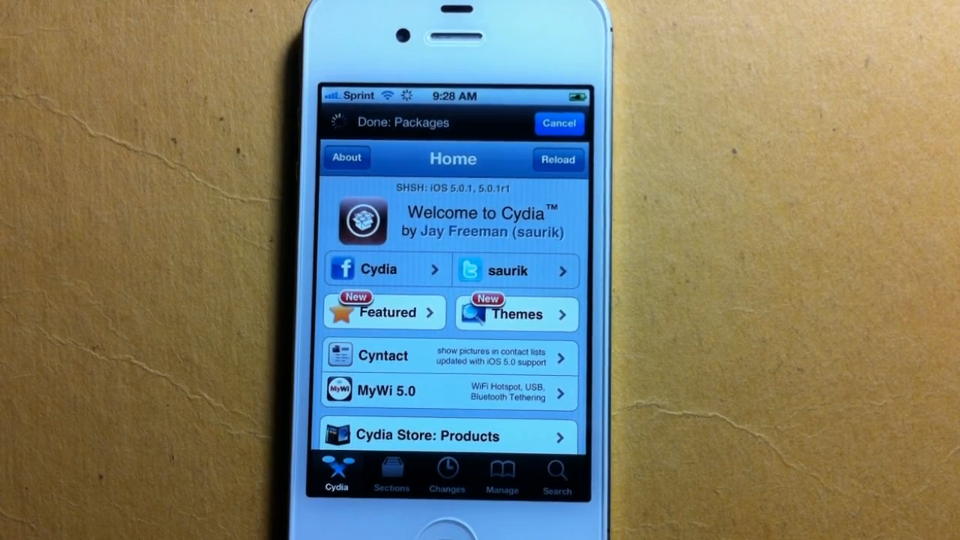
left_click(447, 477)
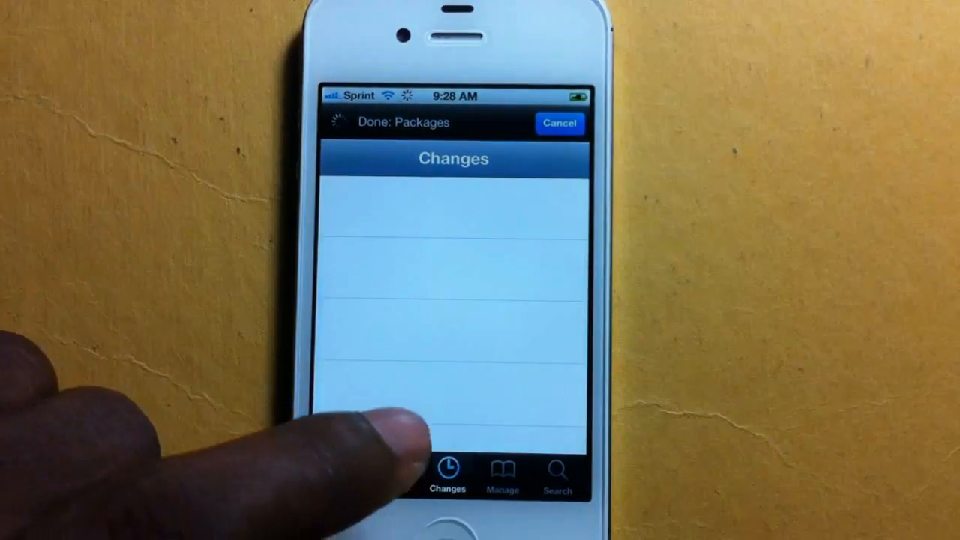